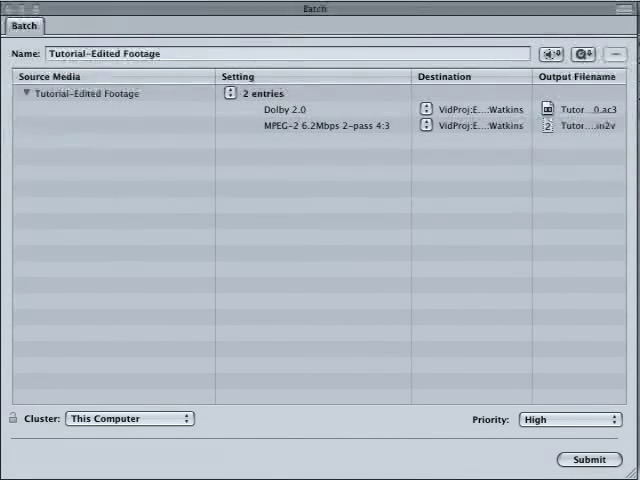
{"action": "mouse_move", "coordinate": [438, 464]}
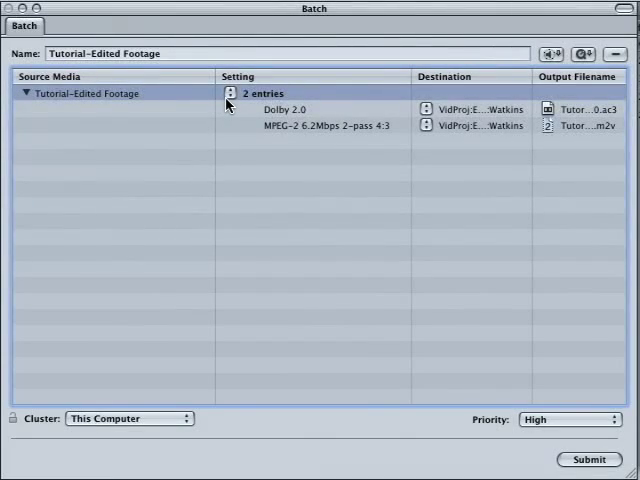
{"action": "mouse_move", "coordinate": [232, 100]}
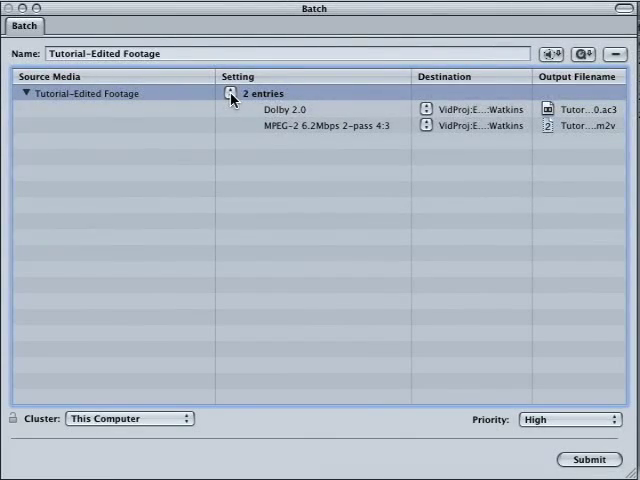
- Bring up the settings list on the source row to add the iPod Video preset
{"action": "left_click", "coordinate": [230, 100]}
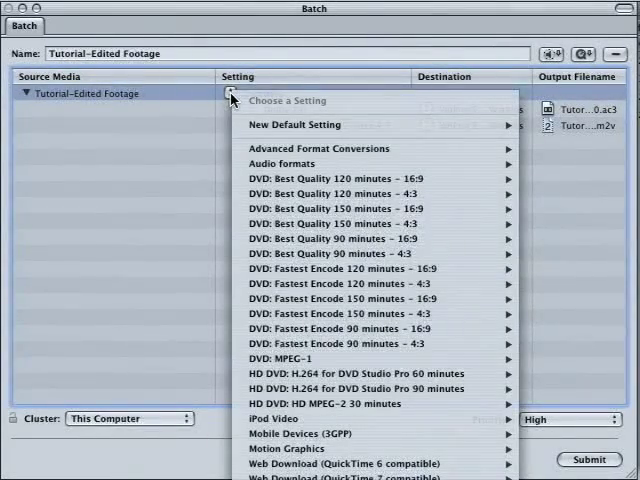
{"action": "mouse_move", "coordinate": [350, 404]}
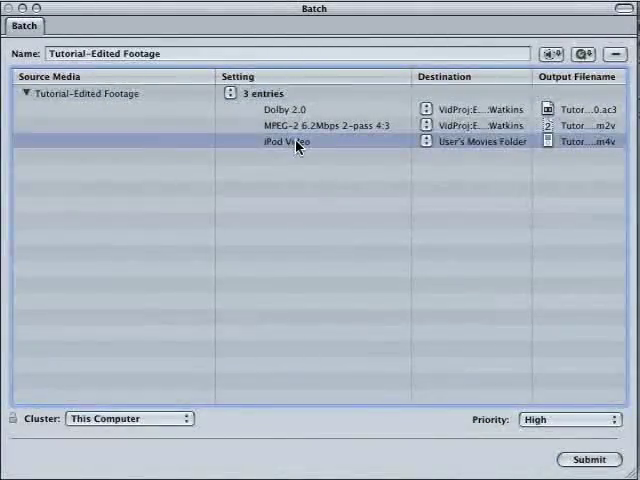
- Edit the iPod Video setting in the Inspector and switch its file format to MPEG-4
{"action": "double_click", "coordinate": [284, 140]}
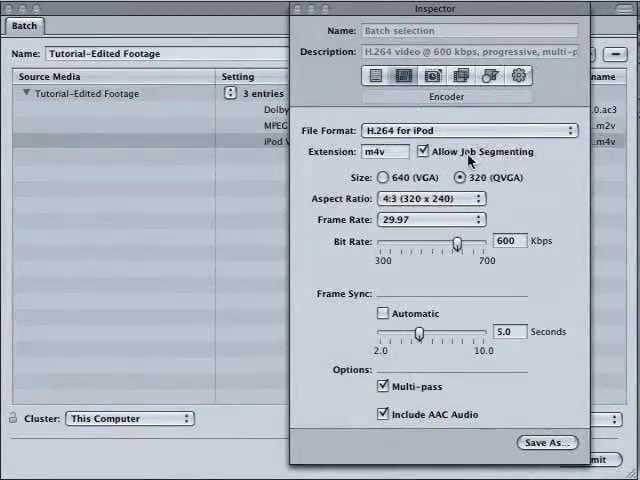
{"action": "mouse_move", "coordinate": [476, 140]}
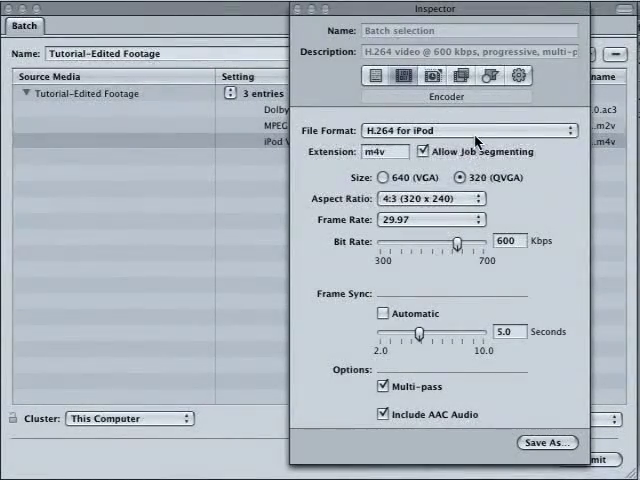
{"action": "left_click", "coordinate": [470, 130]}
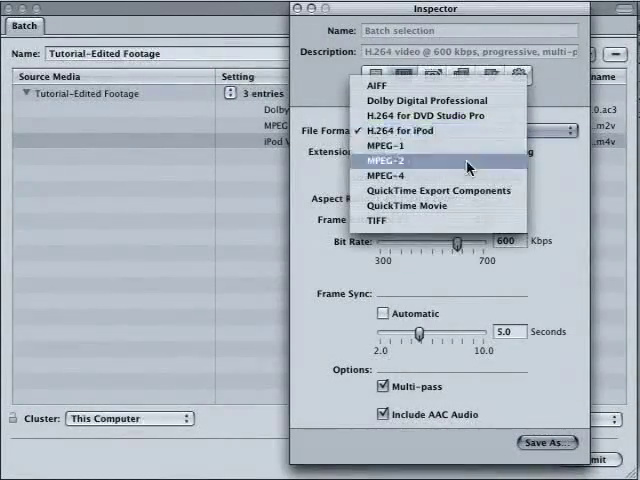
{"action": "mouse_move", "coordinate": [468, 178]}
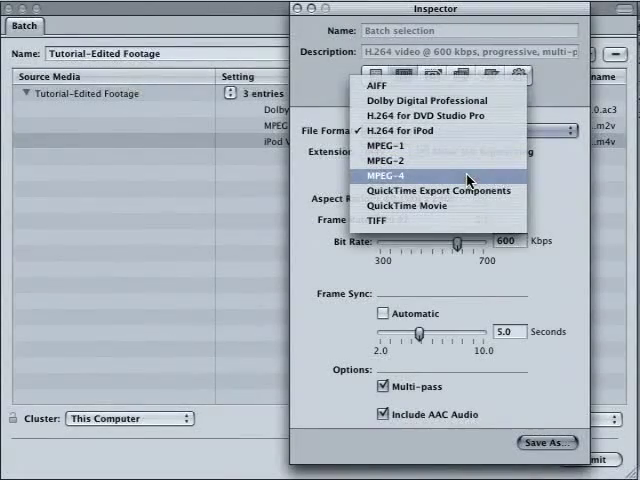
{"action": "left_click", "coordinate": [380, 178]}
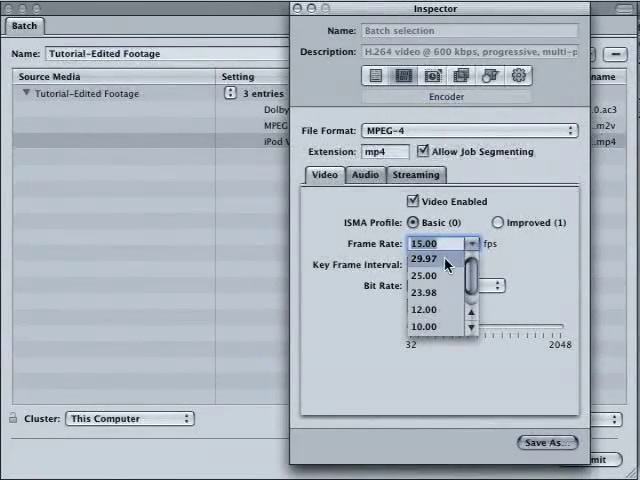
- Set the MPEG-4 frame rate to 29.97 fps and the bit rate slider to about 2,004 kbps
{"action": "left_click", "coordinate": [424, 244]}
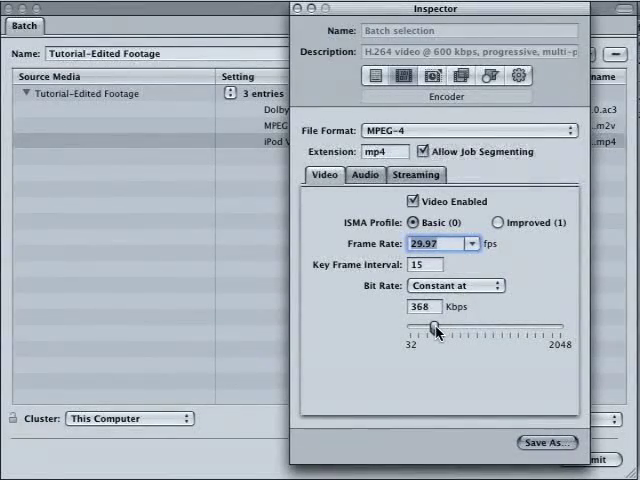
{"action": "left_click_drag", "start_coordinate": [436, 328], "coordinate": [536, 328]}
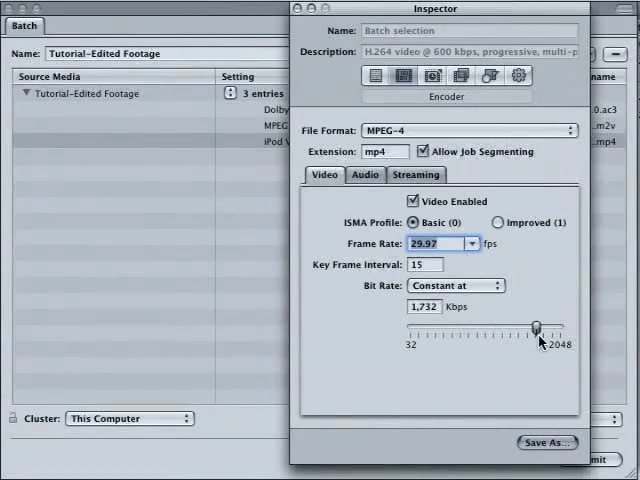
{"action": "left_click_drag", "start_coordinate": [540, 324], "coordinate": [520, 324]}
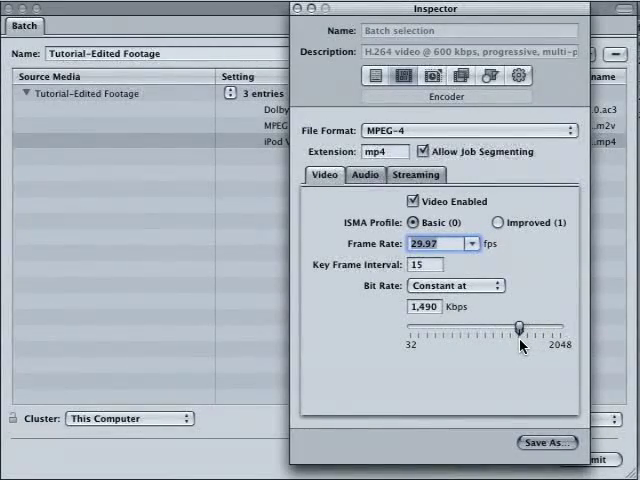
{"action": "left_click_drag", "start_coordinate": [520, 322], "coordinate": [540, 322]}
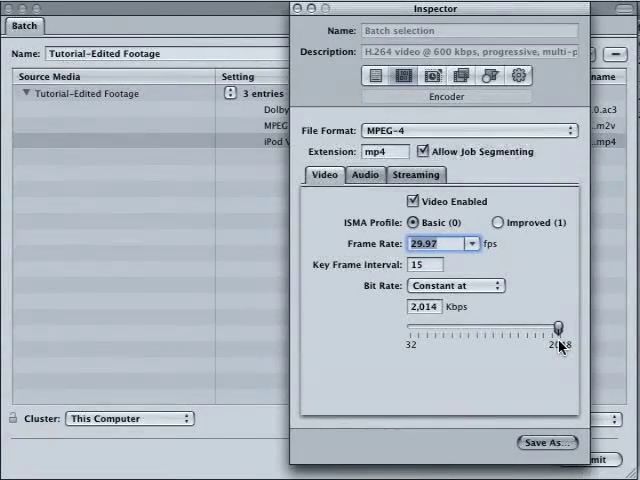
{"action": "mouse_move", "coordinate": [490, 340]}
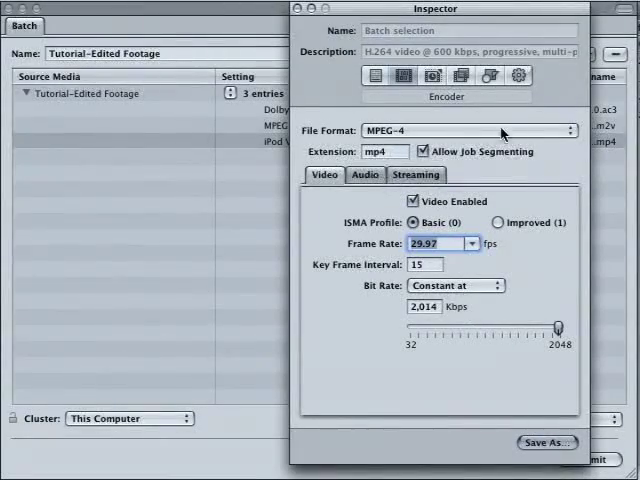
- After reviewing the summary, set the Geometry frame size to 640x480
{"action": "left_click", "coordinate": [376, 76]}
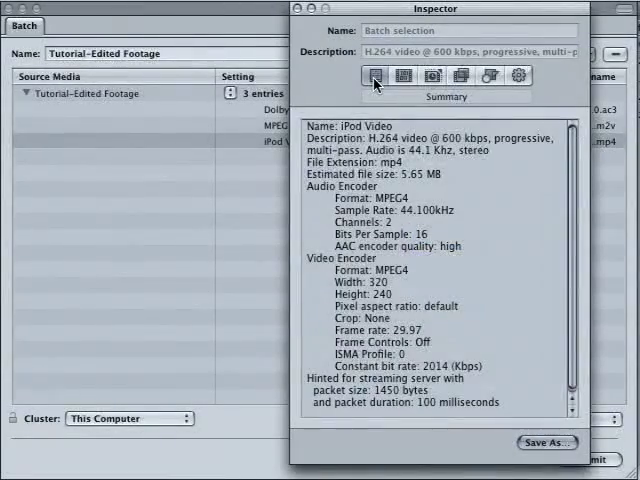
{"action": "mouse_move", "coordinate": [396, 292]}
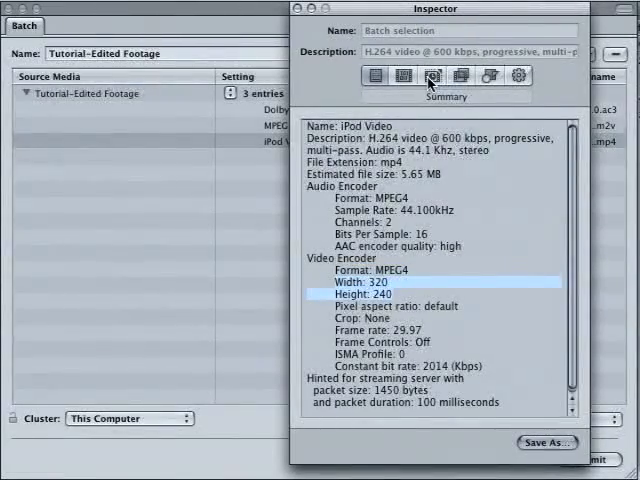
{"action": "left_click", "coordinate": [476, 76]}
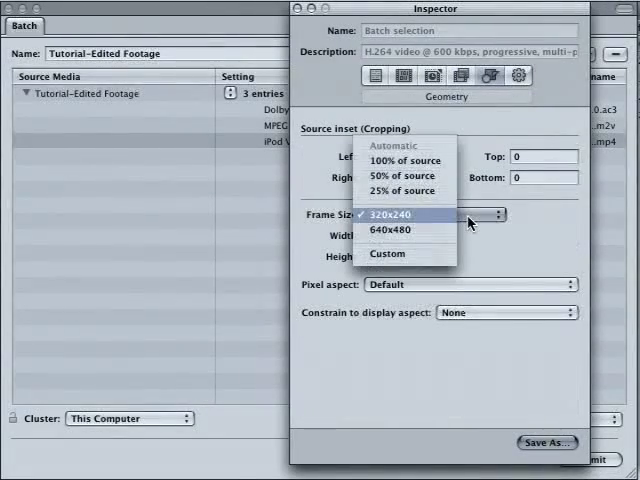
{"action": "left_click", "coordinate": [388, 234]}
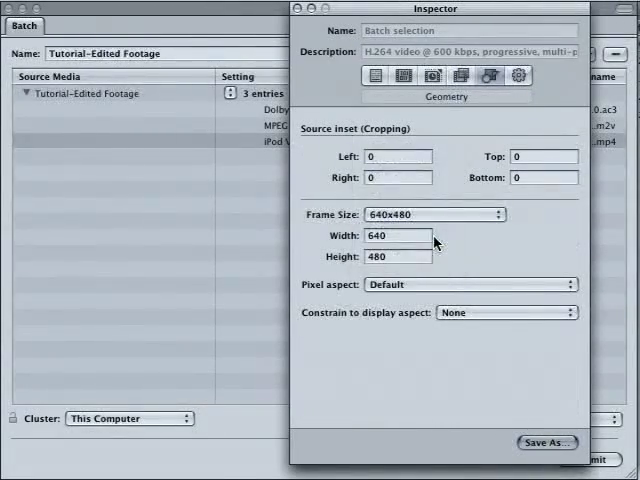
{"action": "mouse_move", "coordinate": [460, 180]}
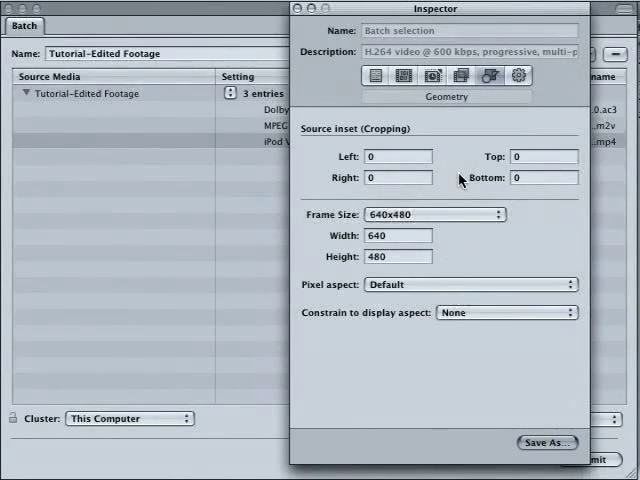
{"action": "mouse_move", "coordinate": [344, 140]}
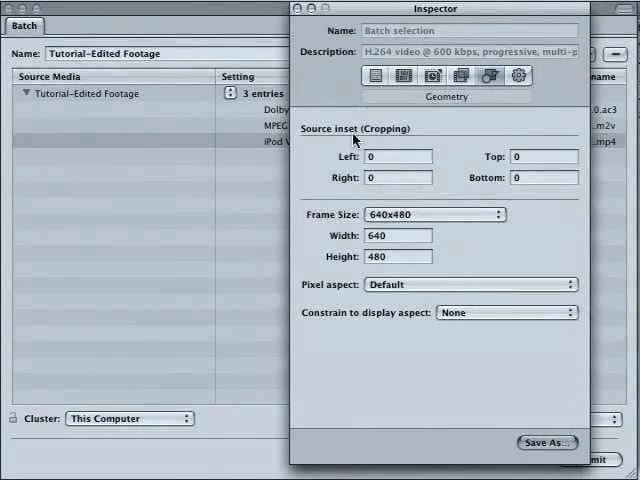
{"action": "mouse_move", "coordinate": [520, 92]}
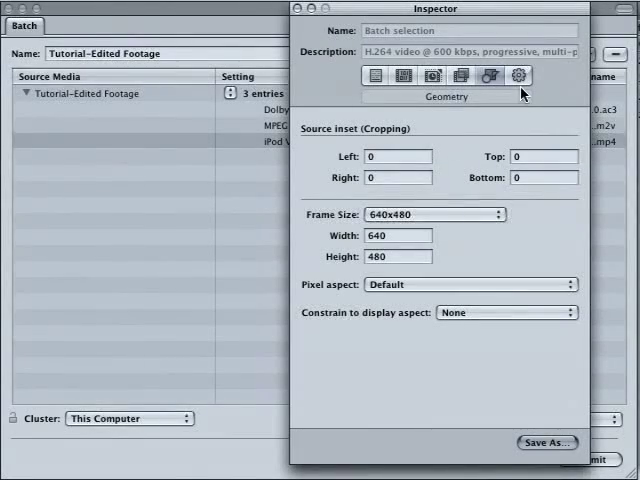
- Review the Actions and Filters panes, then return to the Encoder settings
{"action": "left_click", "coordinate": [520, 76]}
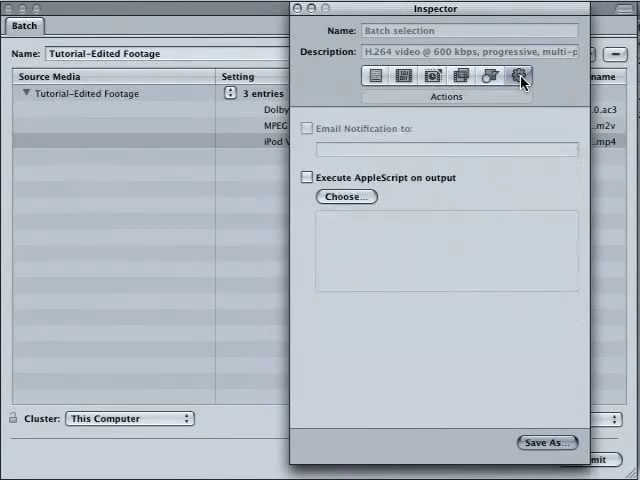
{"action": "left_click", "coordinate": [432, 76]}
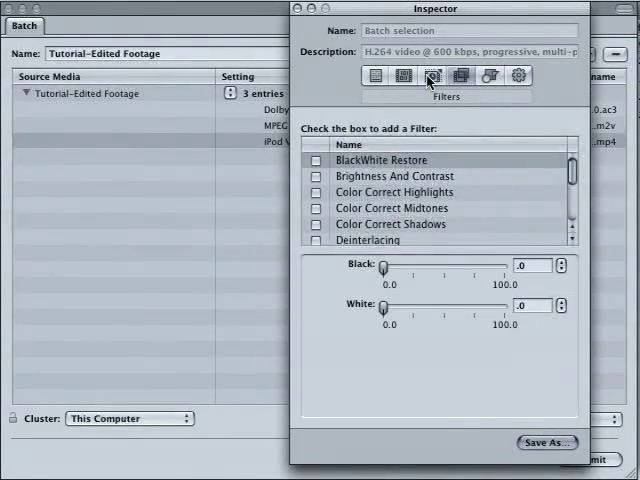
{"action": "left_click", "coordinate": [400, 76]}
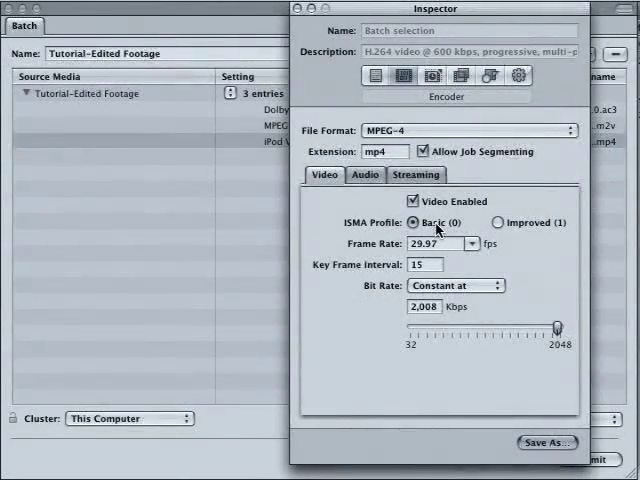
{"action": "mouse_move", "coordinate": [450, 246]}
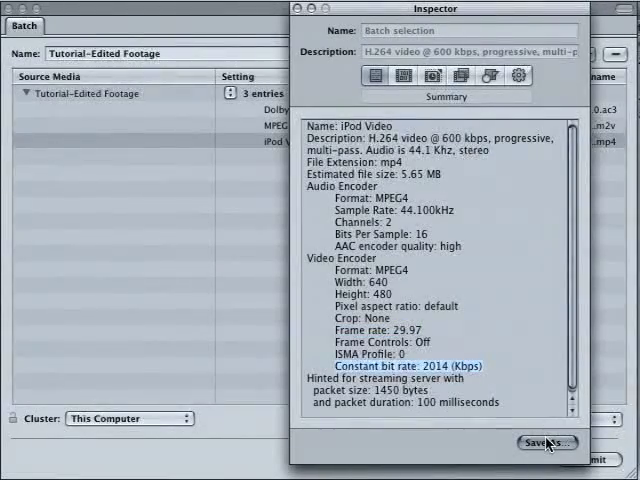
- Save the setting as a custom preset named 'iPod For 3D' and close the Inspector
{"action": "left_click", "coordinate": [536, 442]}
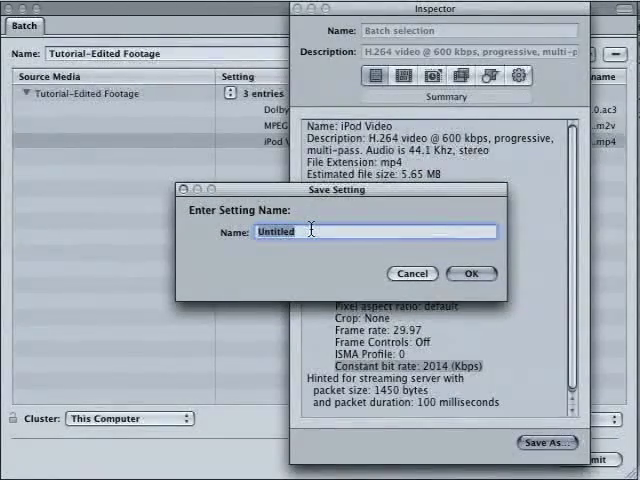
{"action": "type", "text": "iPod F"}
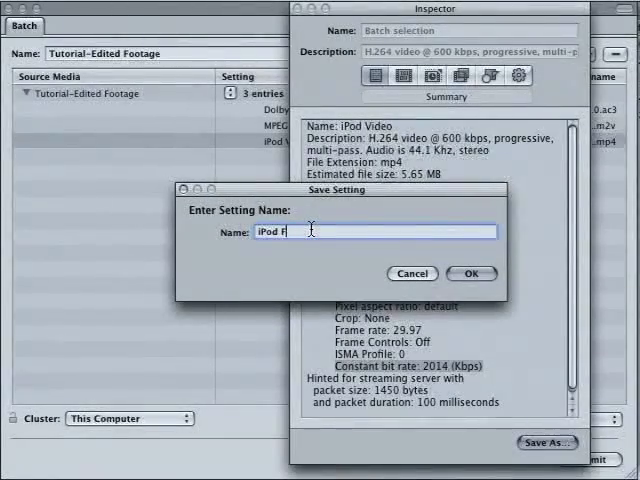
{"action": "type", "text": "or 3G"}
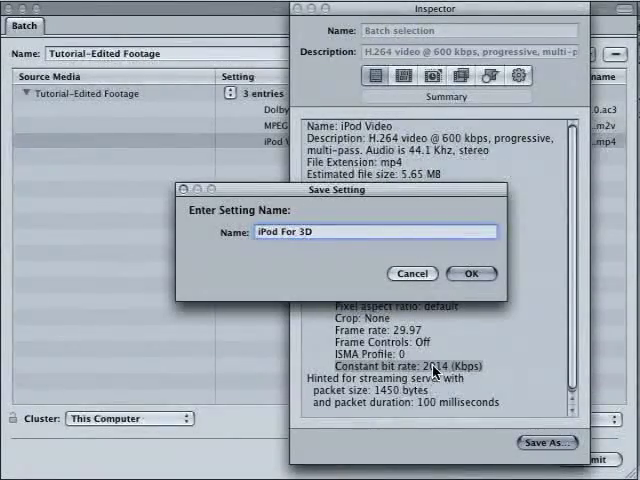
{"action": "left_click", "coordinate": [472, 272]}
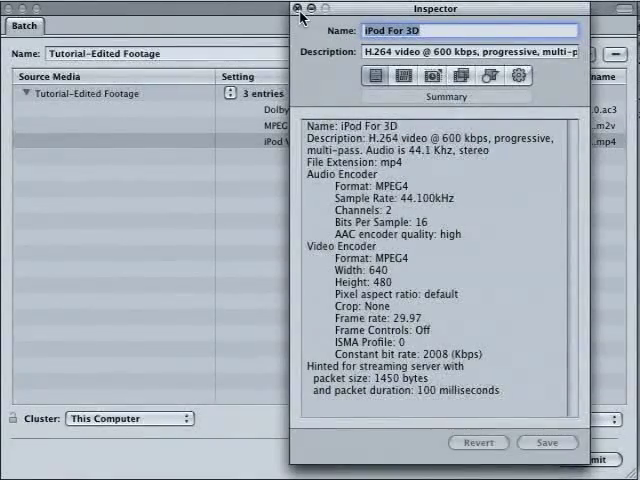
{"action": "left_click", "coordinate": [296, 8]}
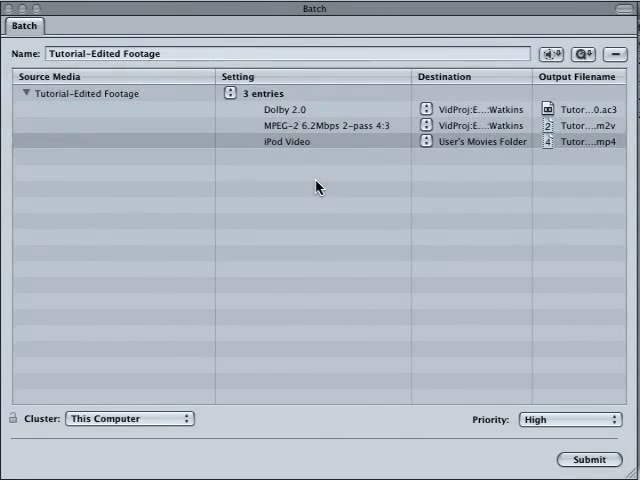